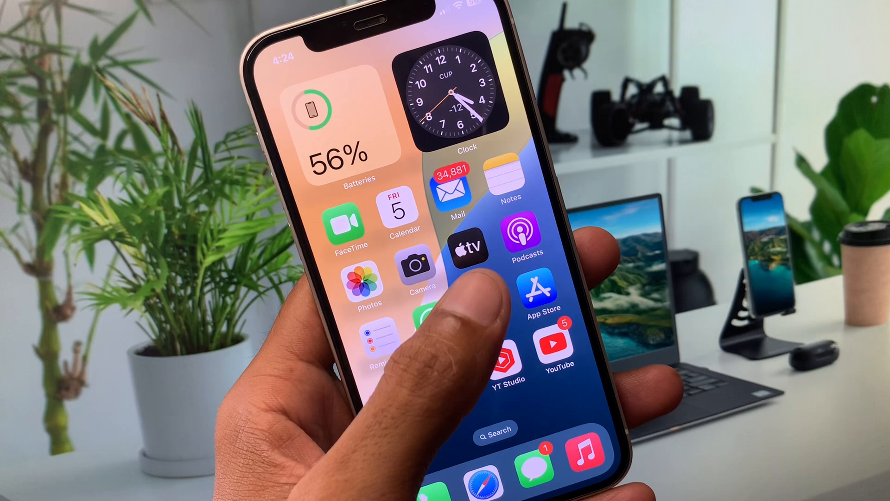
Launch Settings from the Home Screen and go into the General page
{"action": "scroll", "scroll_direction": "left", "scroll_amount": 3}
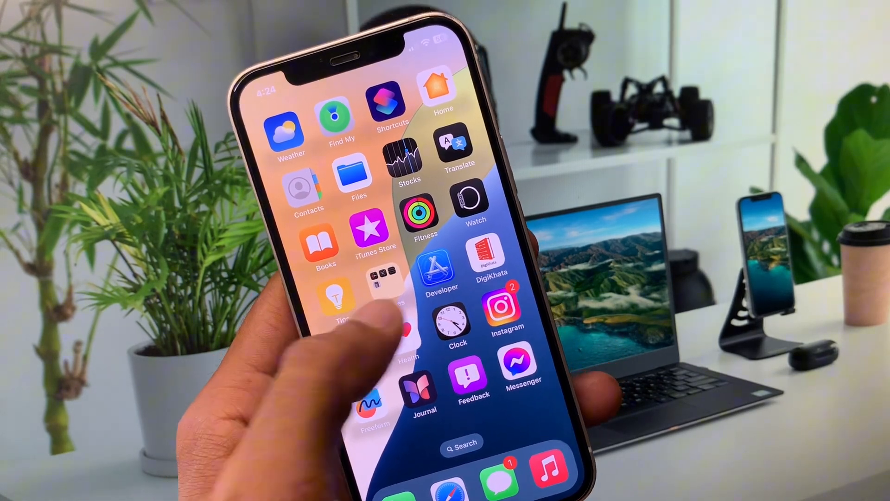
{"action": "scroll", "scroll_direction": "left", "scroll_amount": 3}
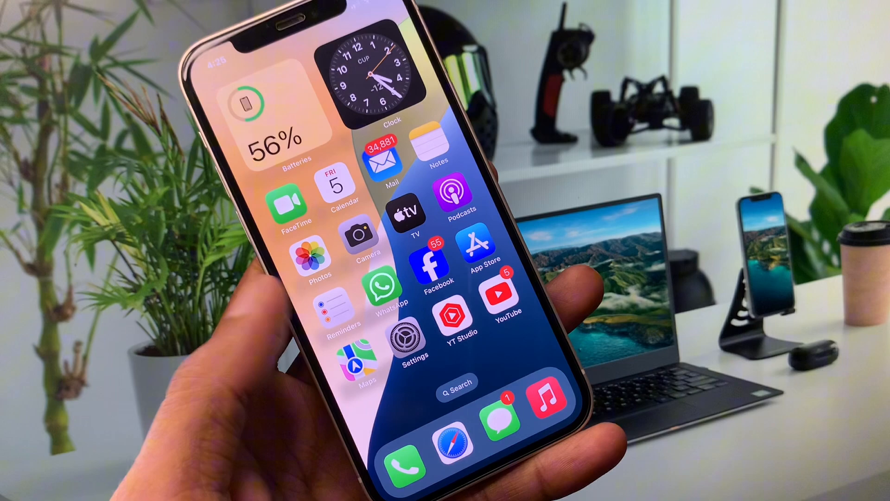
{"action": "left_click", "coordinate": [413, 337]}
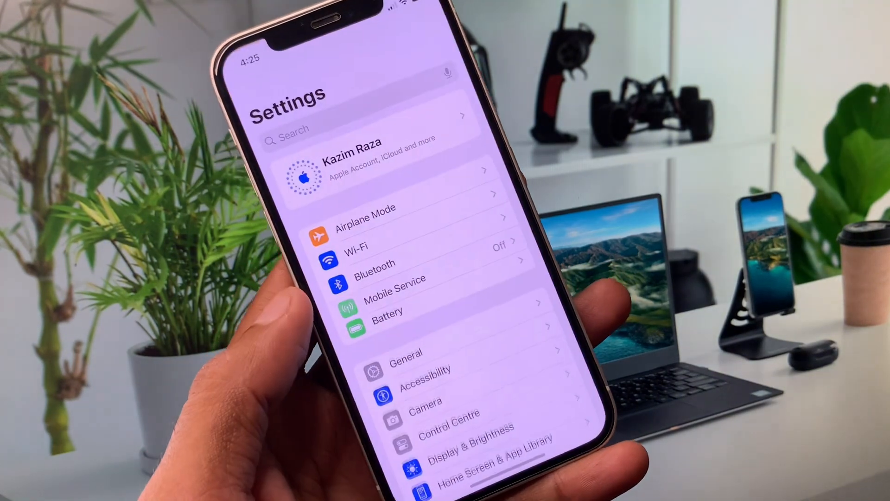
{"action": "left_click", "coordinate": [406, 353]}
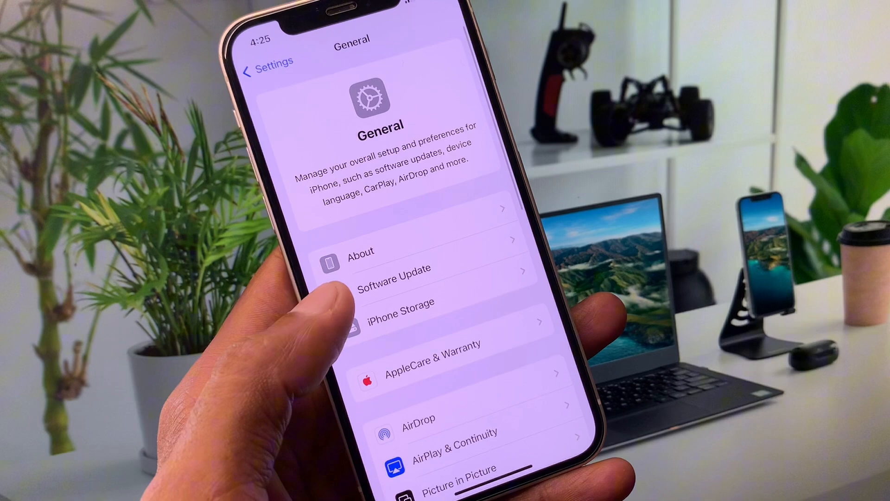
Return from General to the main Settings list
{"action": "left_click", "coordinate": [394, 269]}
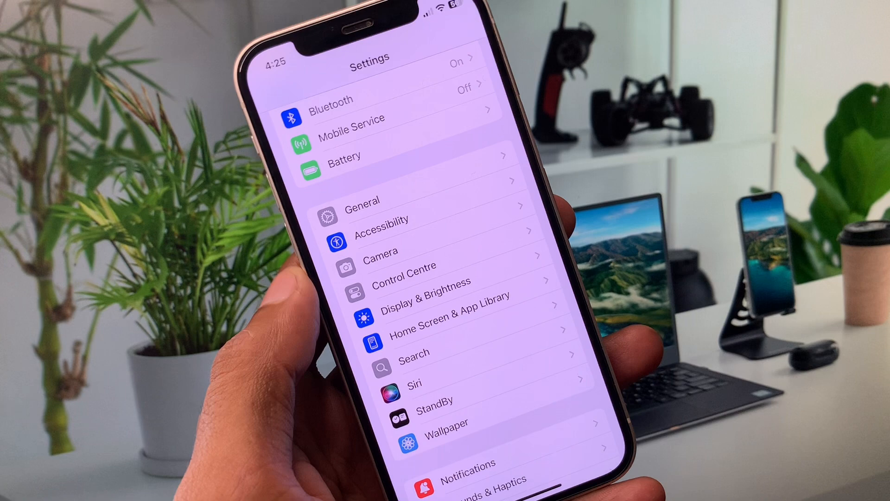
In Face ID & Passcode, switch off Wallet under Allow Access When Locked, then go home
{"action": "scroll", "scroll_direction": "down", "scroll_amount": 3}
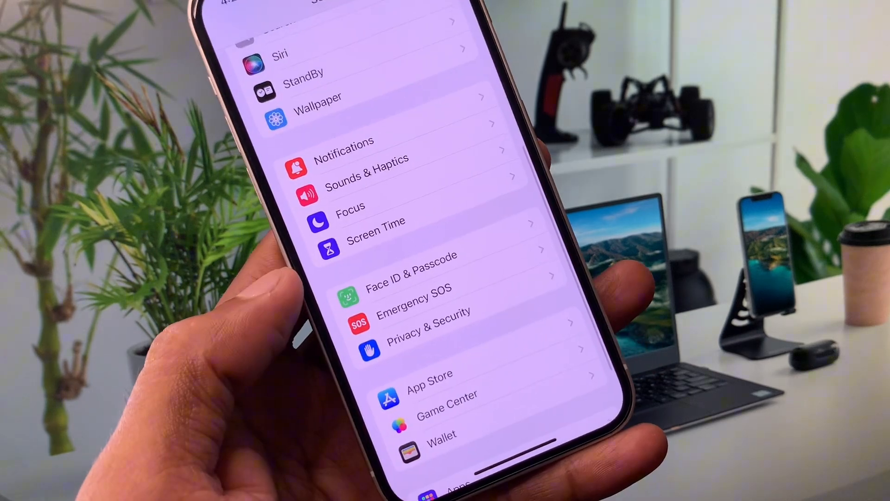
{"action": "left_click", "coordinate": [412, 267]}
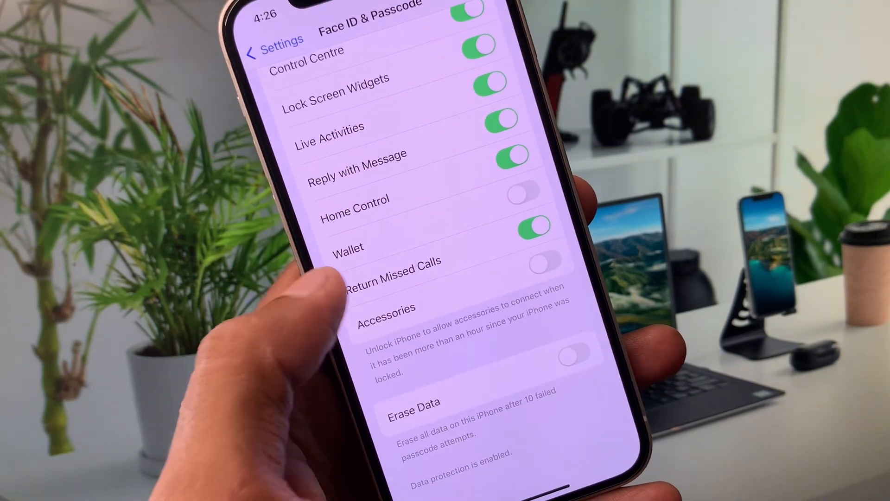
{"action": "left_click", "coordinate": [272, 43]}
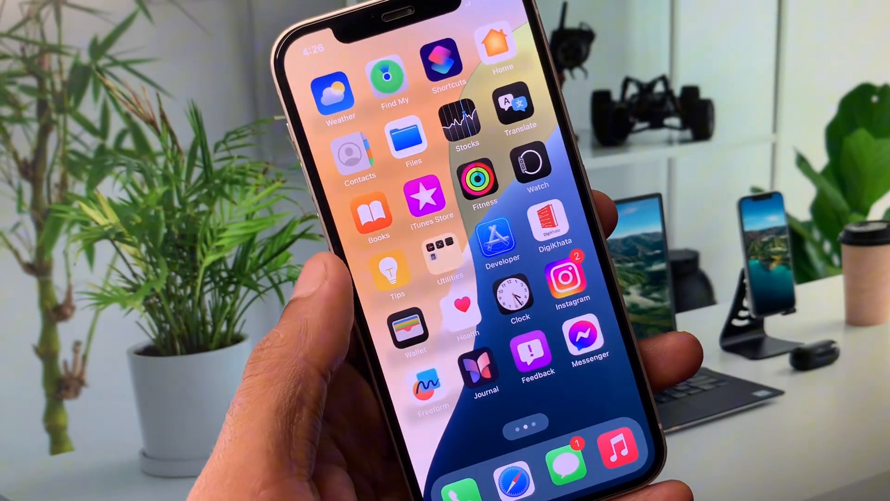
{"action": "scroll", "scroll_direction": "left", "scroll_amount": 3}
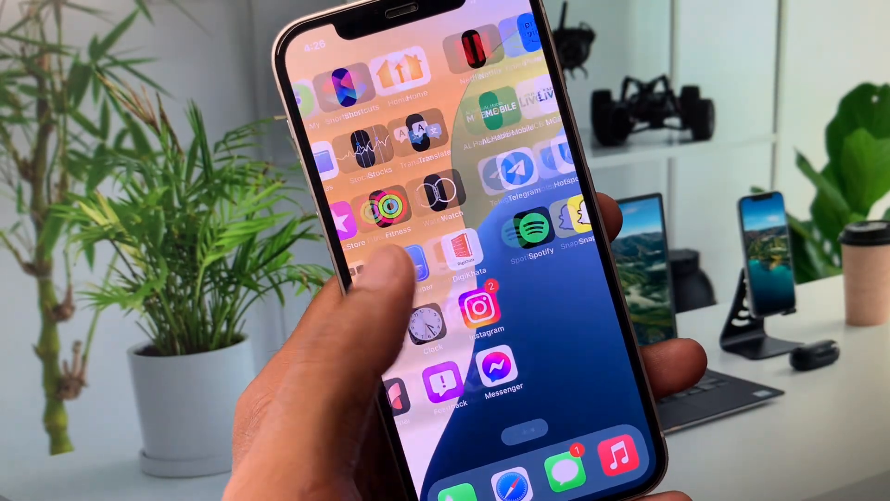
{"action": "scroll", "scroll_direction": "left", "scroll_amount": 3}
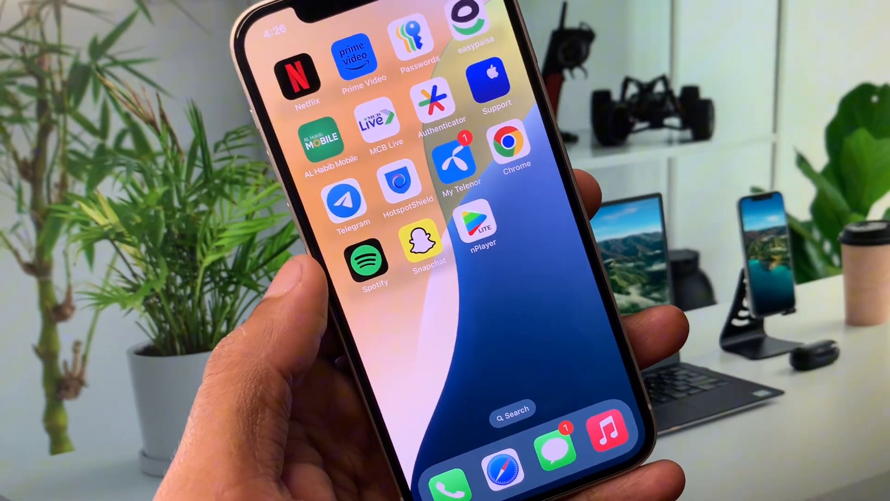